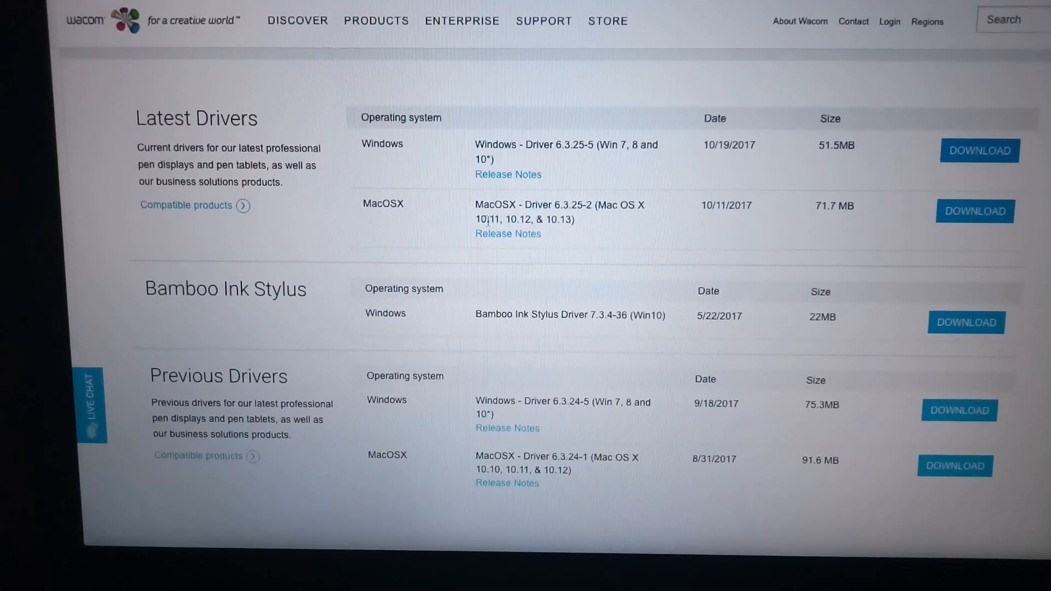
Step: Scroll the driver page to the Drivers for Previous Generation Products section below the Previous Drivers table
click(970, 203)
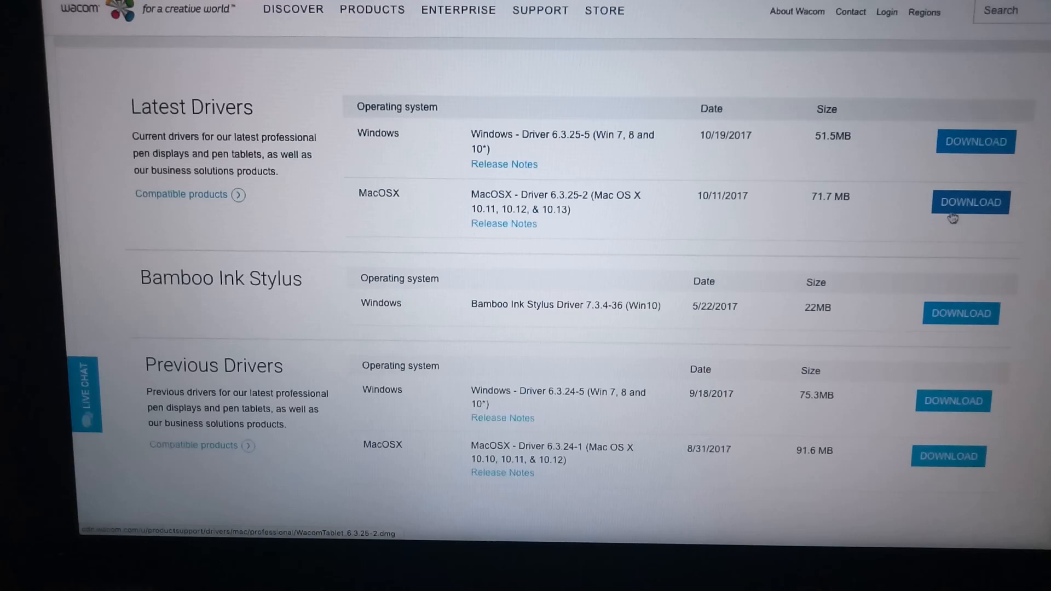
scroll(down, 3)
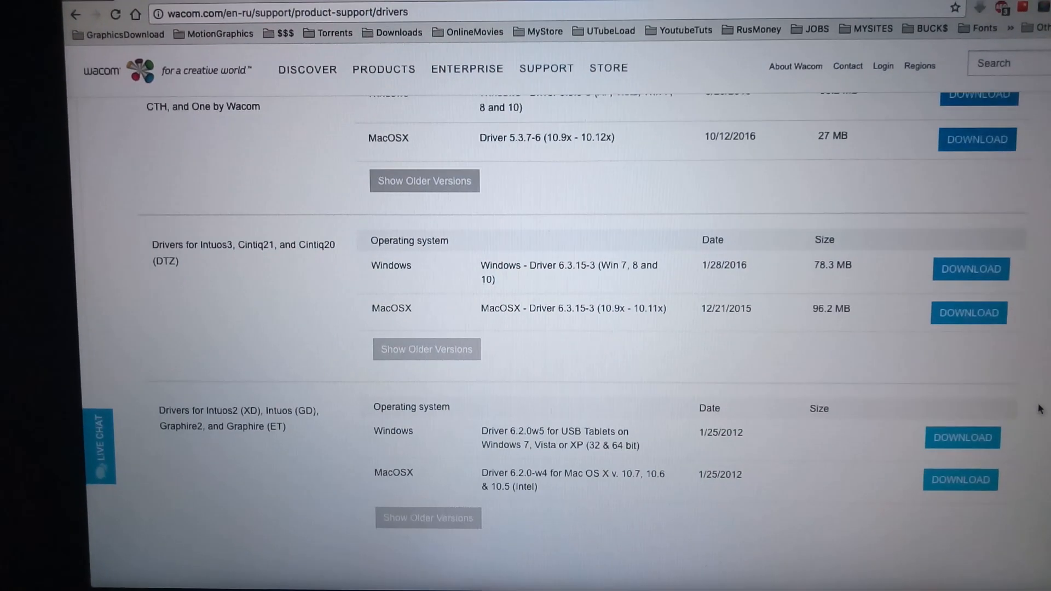
scroll(up, 3)
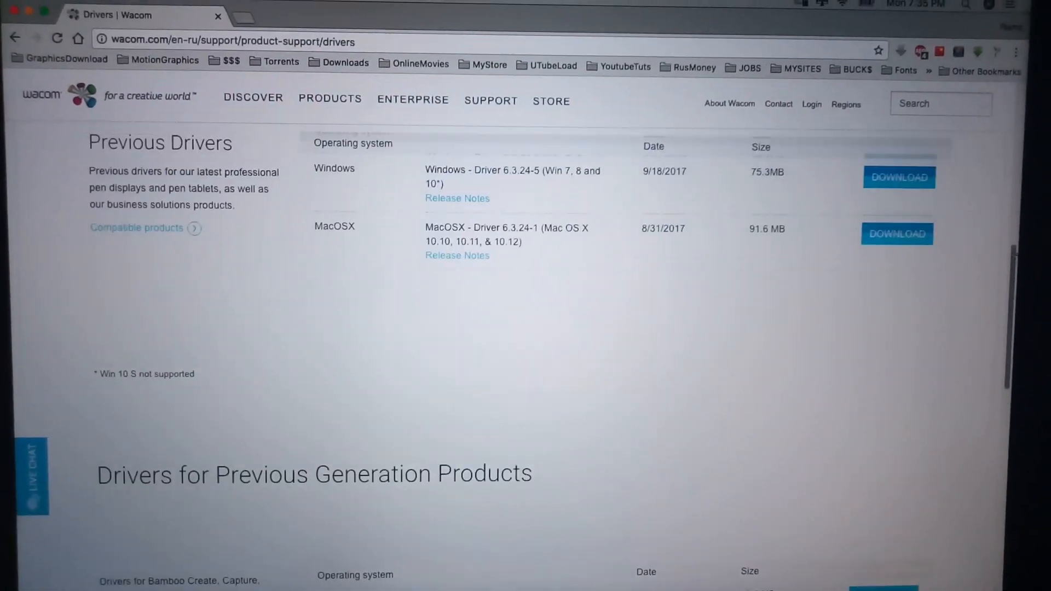
Step: Scroll back to the Driver Download heading with the Latest, Bamboo Ink Stylus and Previous Drivers tables visible
scroll(up, 3)
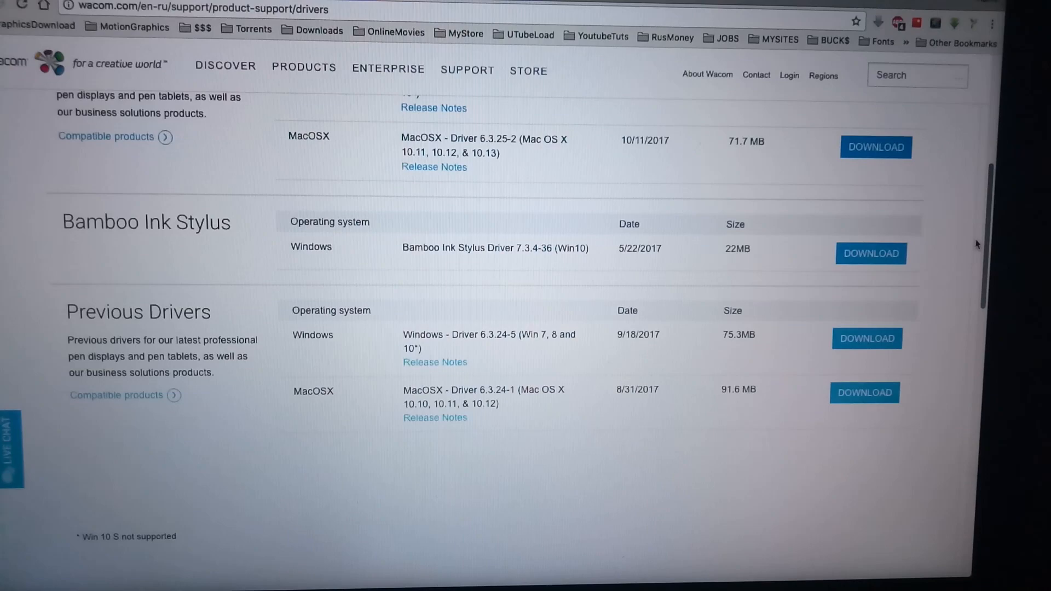
scroll(up, 3)
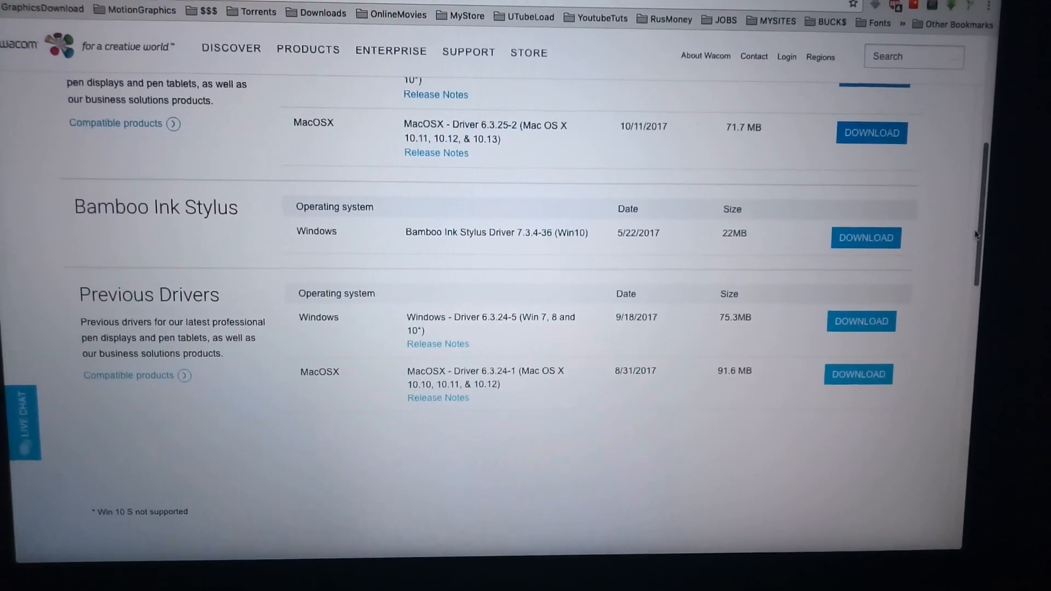
scroll(down, 3)
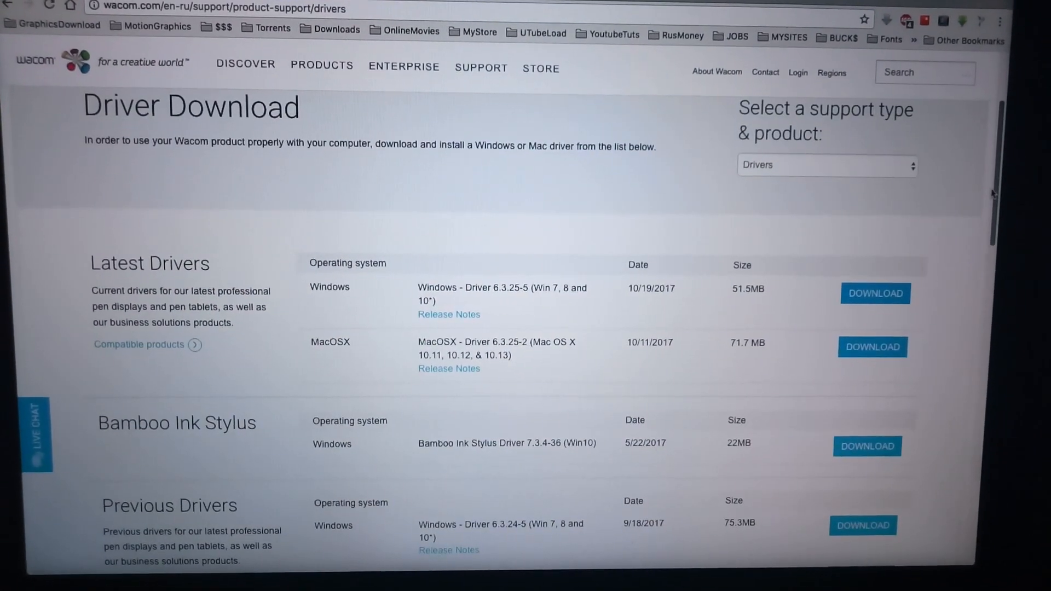
scroll(down, 3)
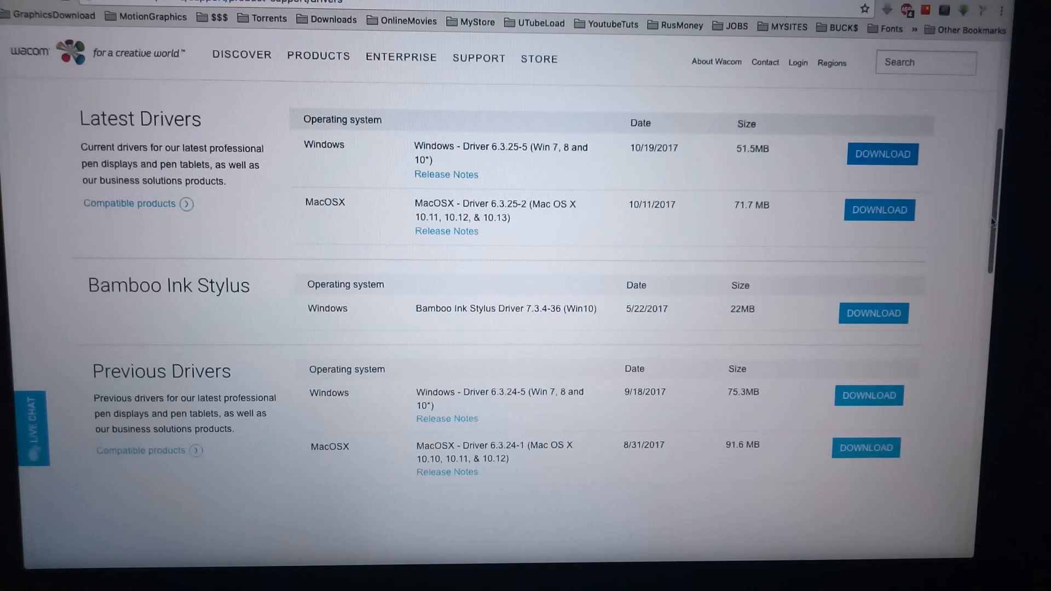